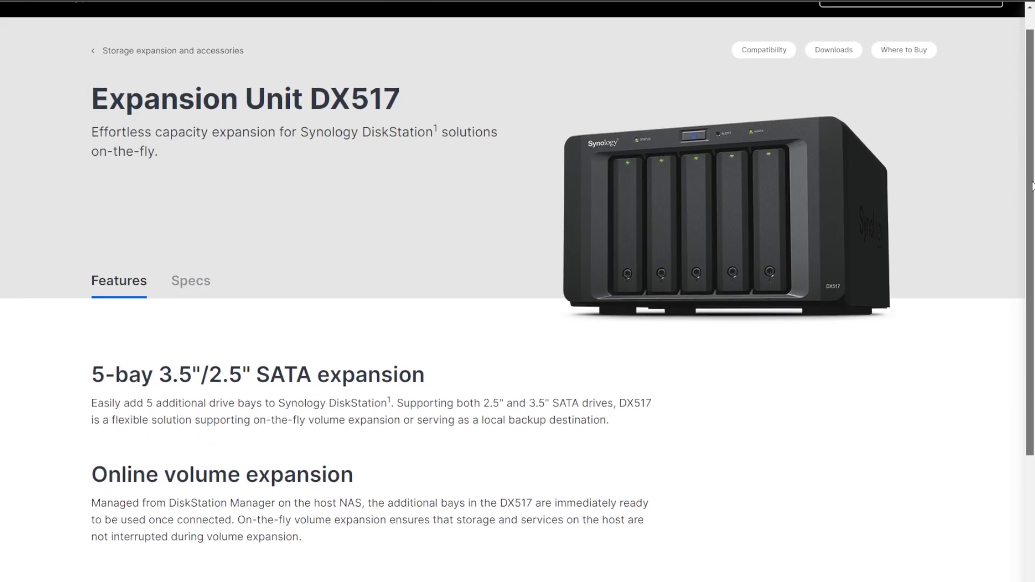
Scroll down the Synology DX517 page, then bring up AMD's embedded processor table.
scroll("down", 3)
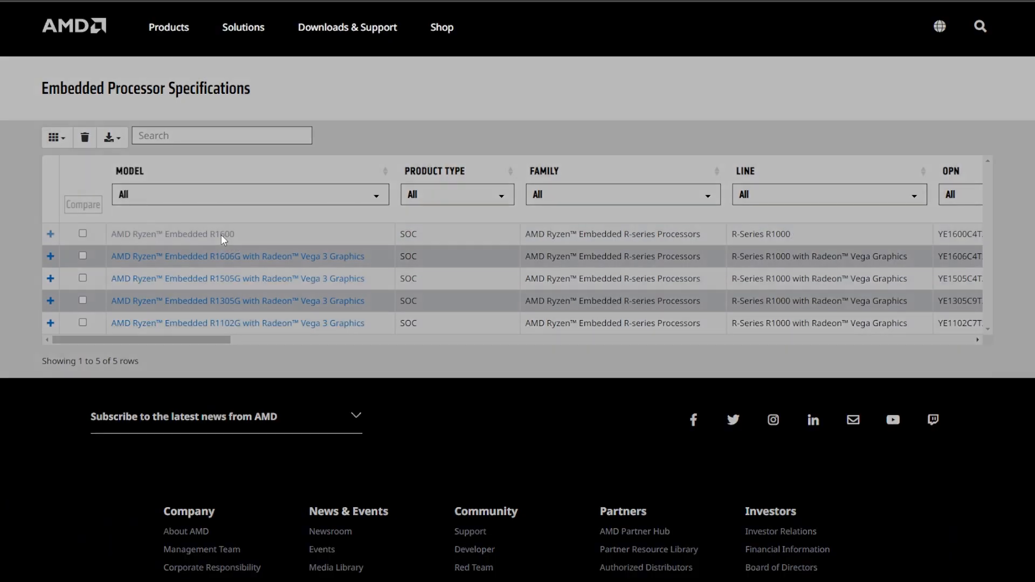
Open the Ryzen Embedded R1600 specifications popup and scroll down to its Foundation section.
left_click(171, 234)
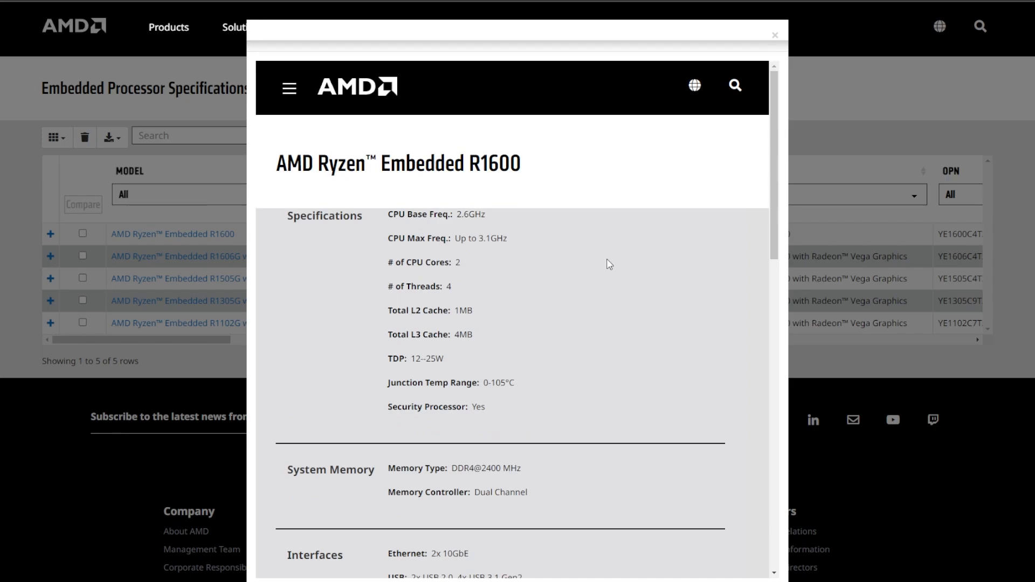
scroll("down", 3)
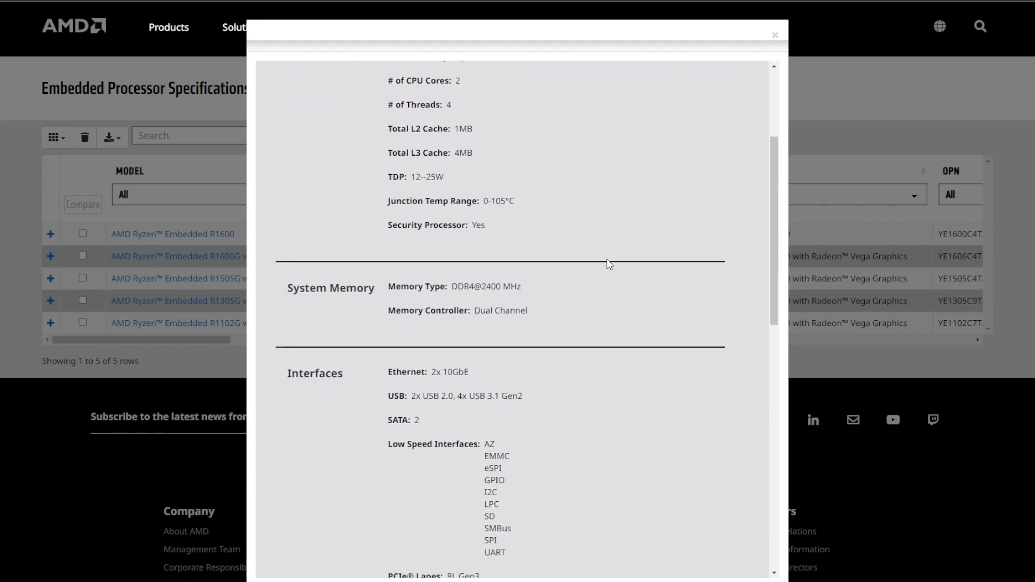
scroll("down", 3)
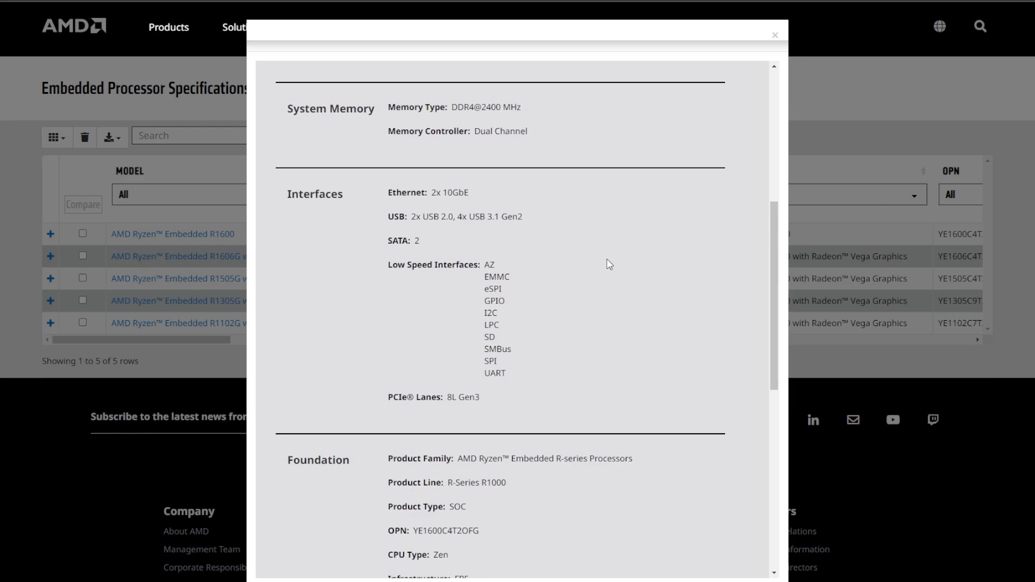
scroll("down", 3)
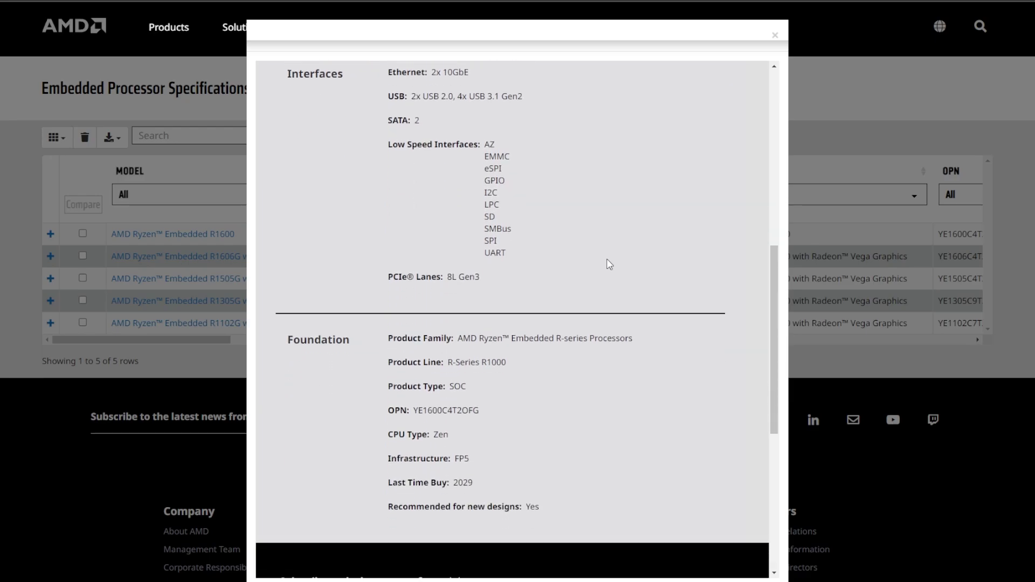